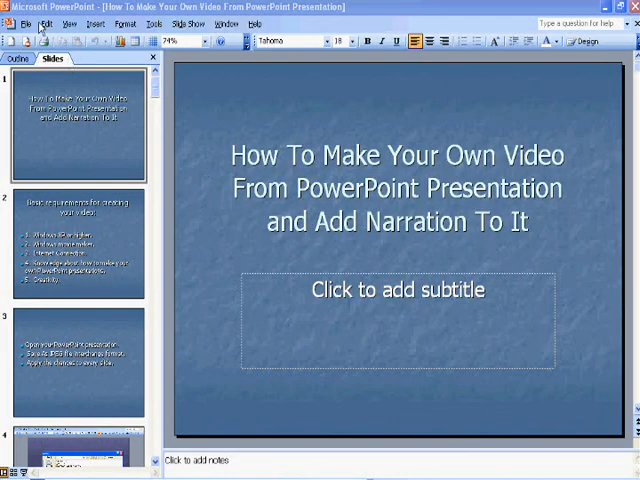
- Save As into the Video folder with the type set to JPEG File Interchange Format
left_click(40, 24)
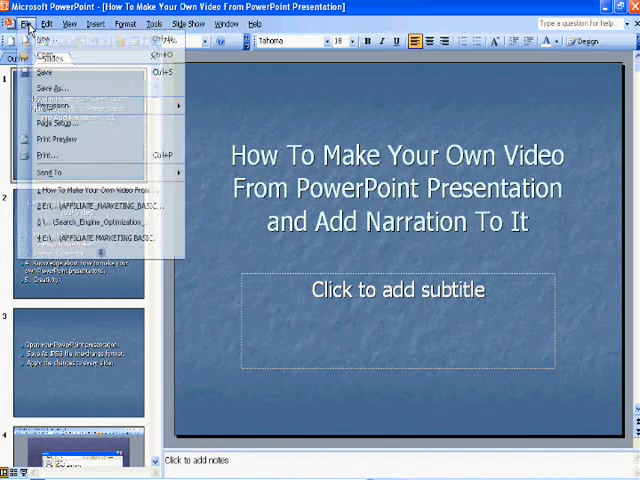
left_click(48, 88)
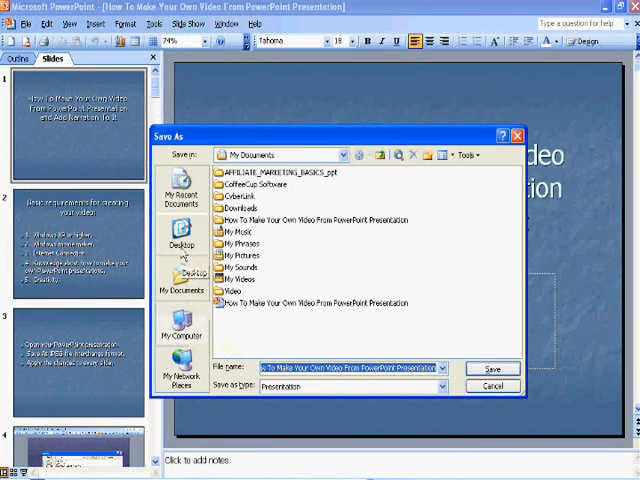
double_click(236, 292)
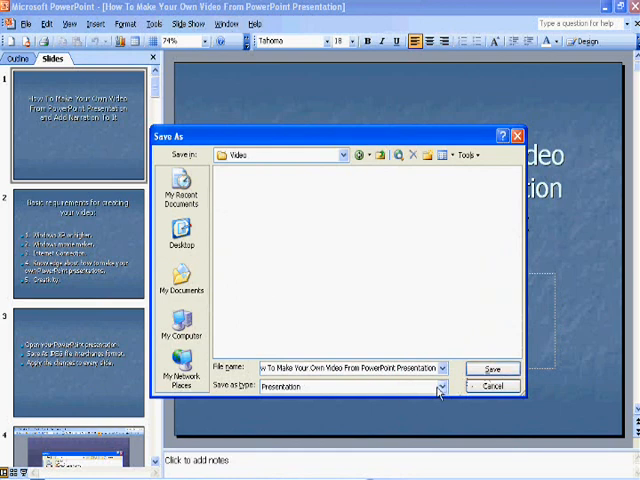
left_click(438, 388)
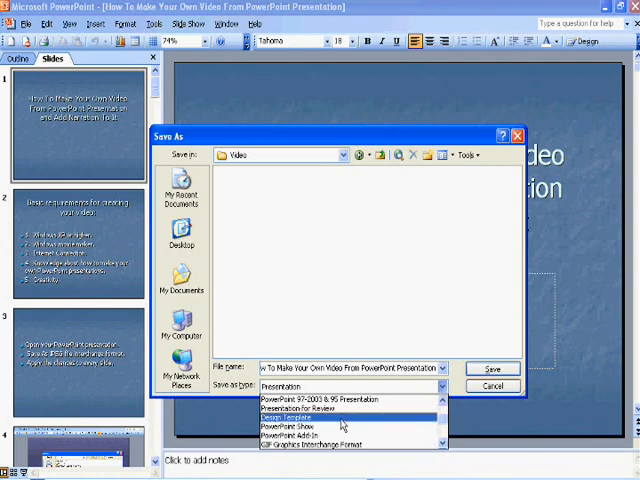
scroll("down", 3)
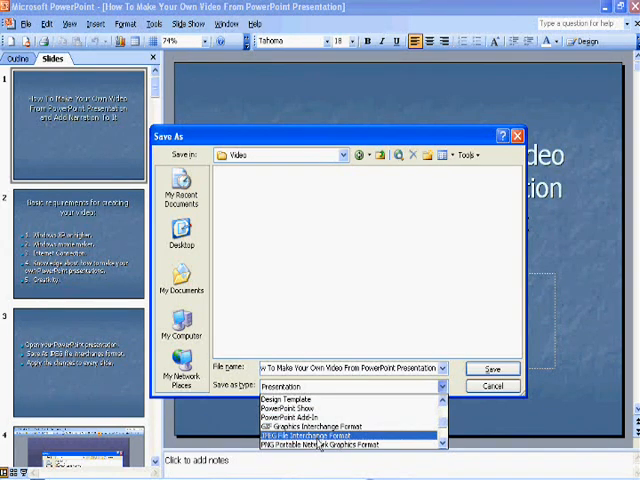
left_click(320, 436)
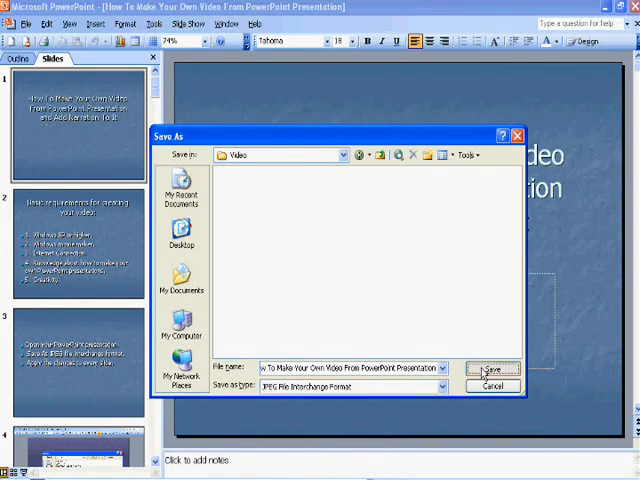
left_click(492, 368)
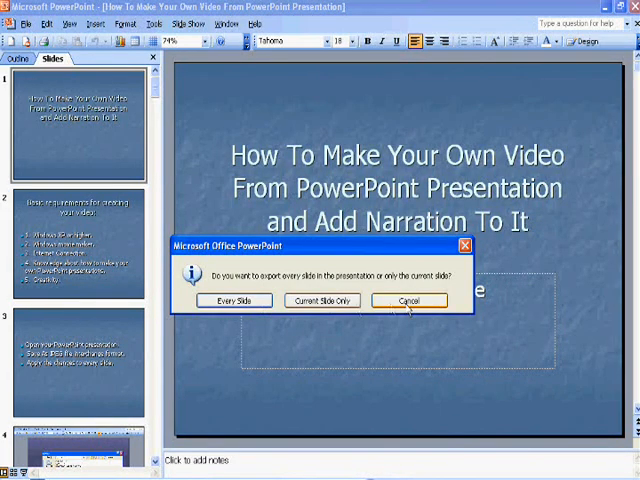
- Choose Every Slide in the export prompt and acknowledge the confirmation
left_click(408, 300)
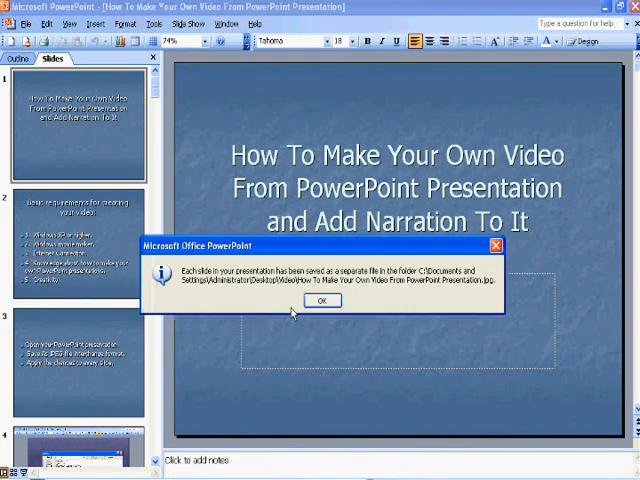
left_click(322, 300)
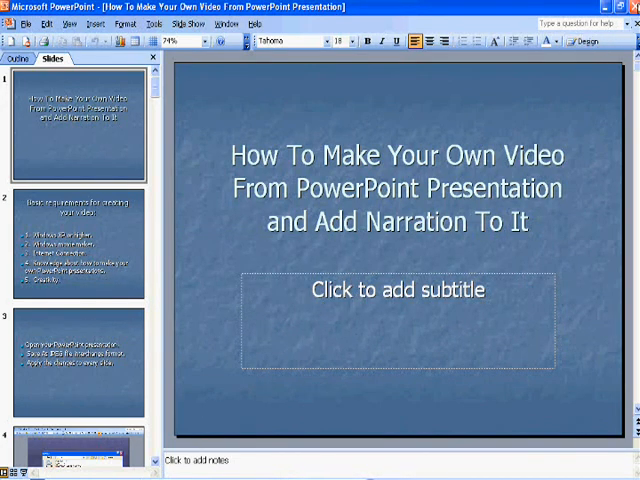
- Bring up the Start menu's All Programs list to reach Windows Movie Maker
left_click(30, 470)
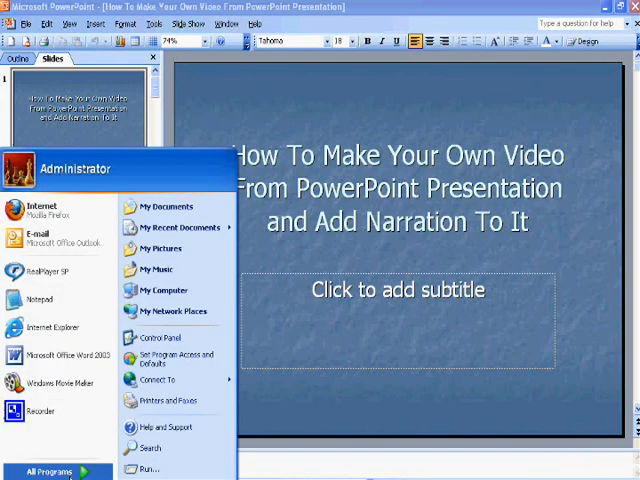
left_click(48, 472)
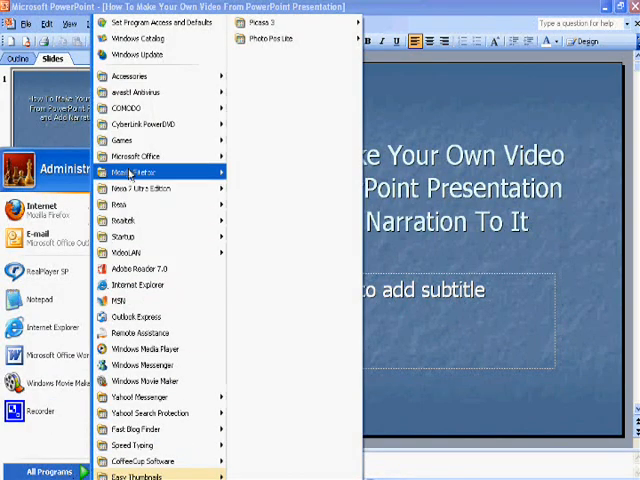
mouse_move(146, 364)
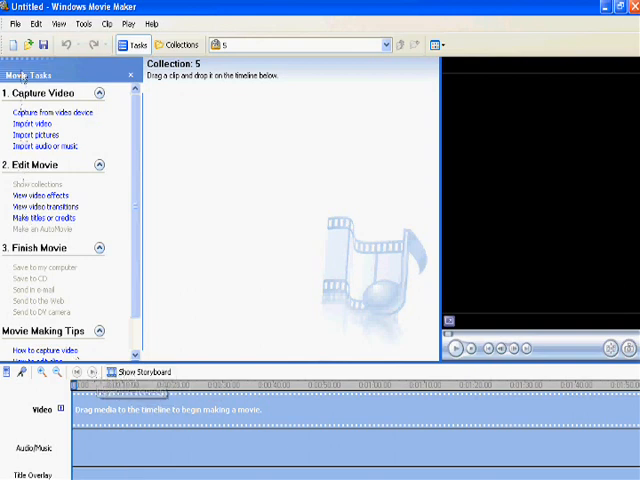
- Import the exported slide images from their folder into a Movie Maker collection
left_click(36, 24)
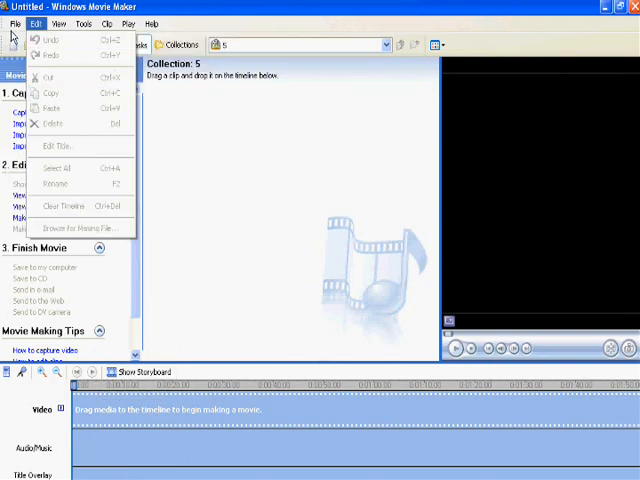
left_click(16, 24)
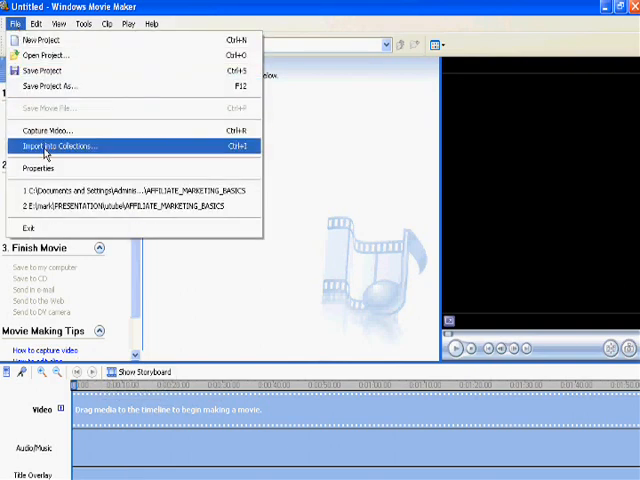
left_click(60, 146)
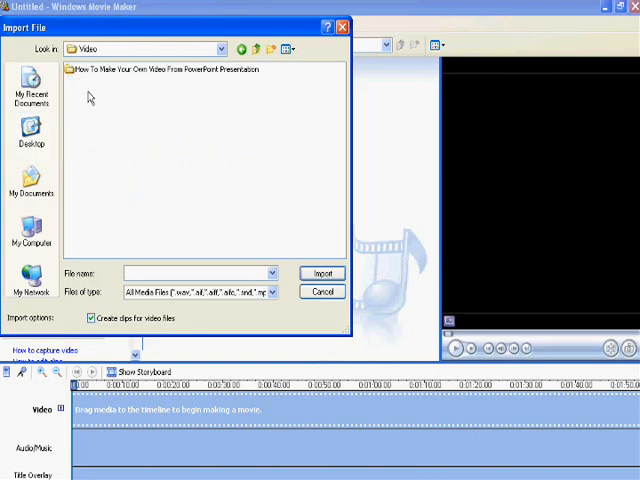
double_click(164, 68)
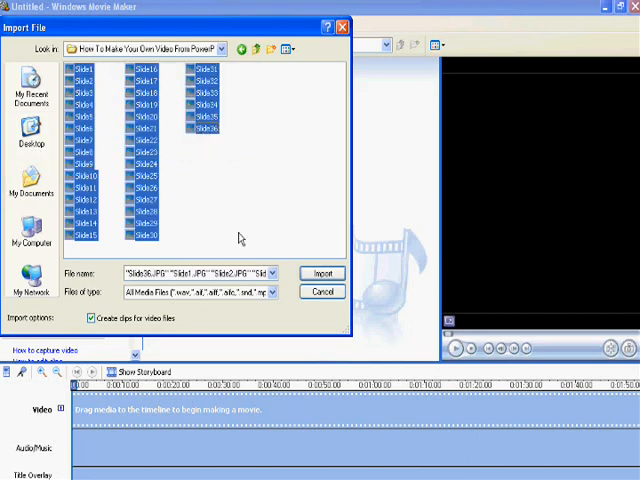
left_click(322, 272)
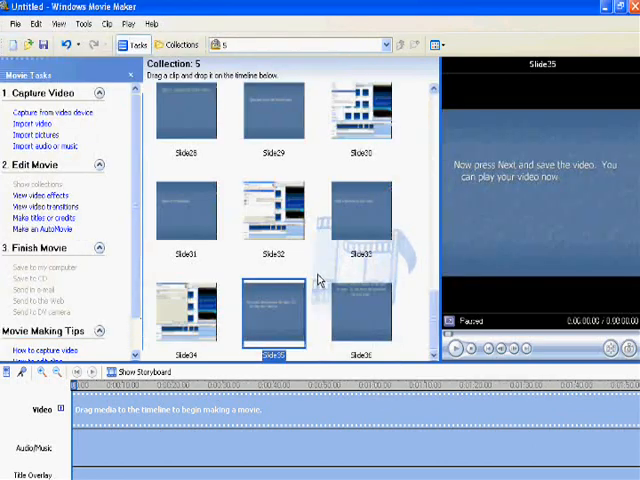
scroll("up", 3)
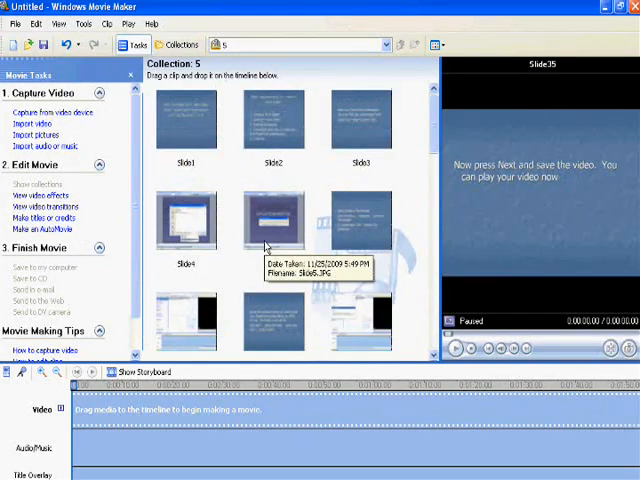
scroll("down", 3)
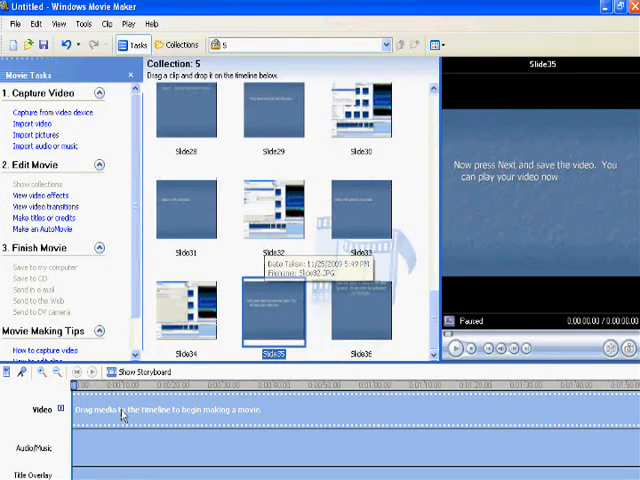
- Place the first slide thumbnails from the collection onto the storyboard in order
left_click(140, 372)
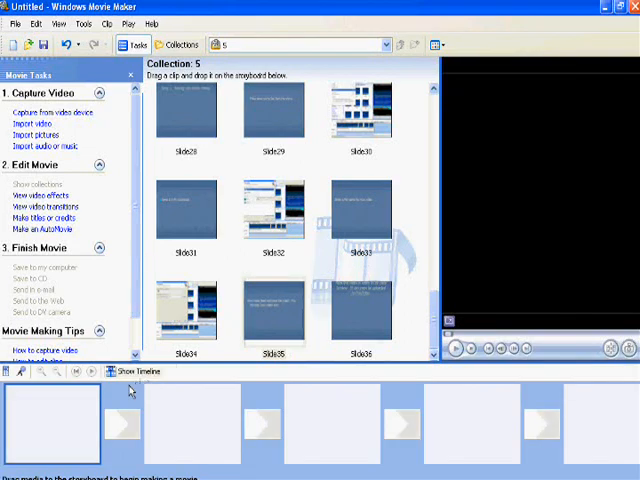
scroll("up", 3)
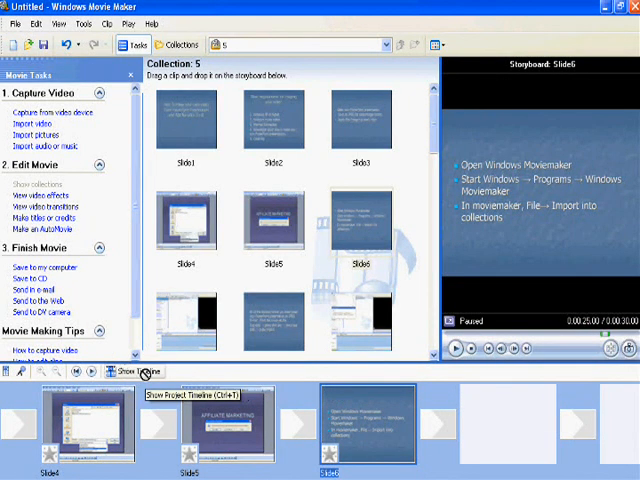
- Switch to the timeline and record about 25 seconds of spoken narration
left_click(140, 372)
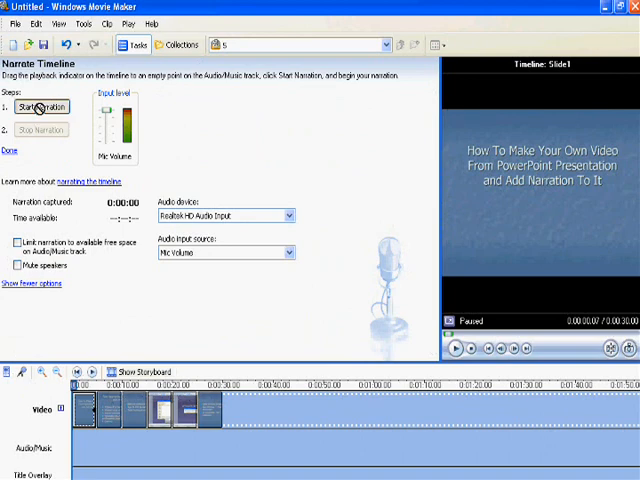
left_click(40, 108)
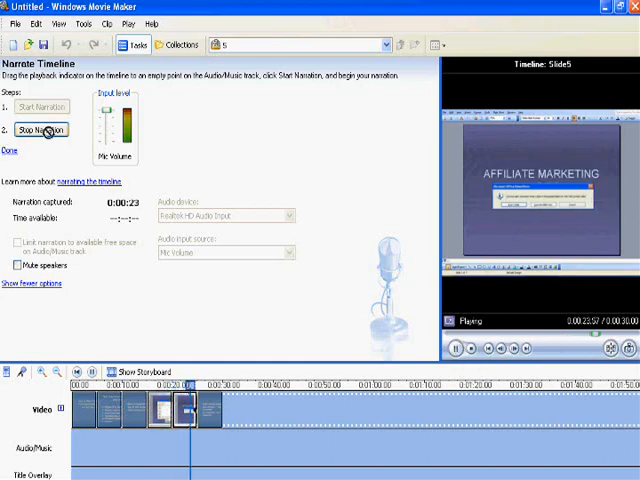
left_click(42, 130)
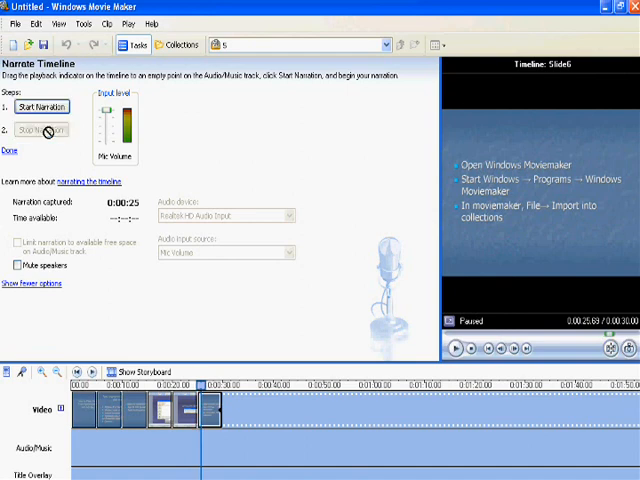
- Finish narrating and save it as a Windows Media audio file on the audio track
left_click(42, 132)
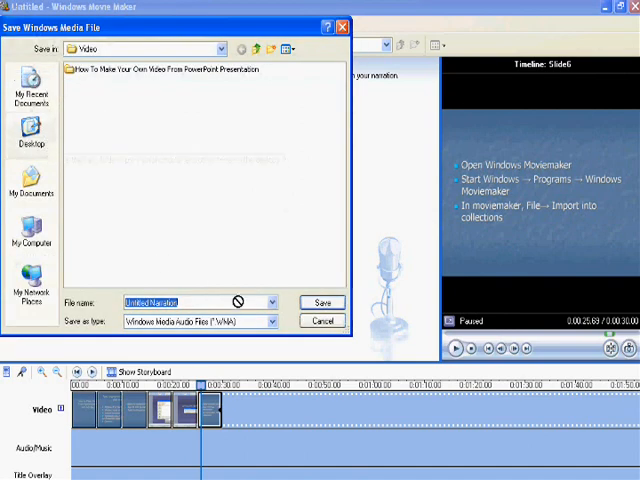
left_click(322, 302)
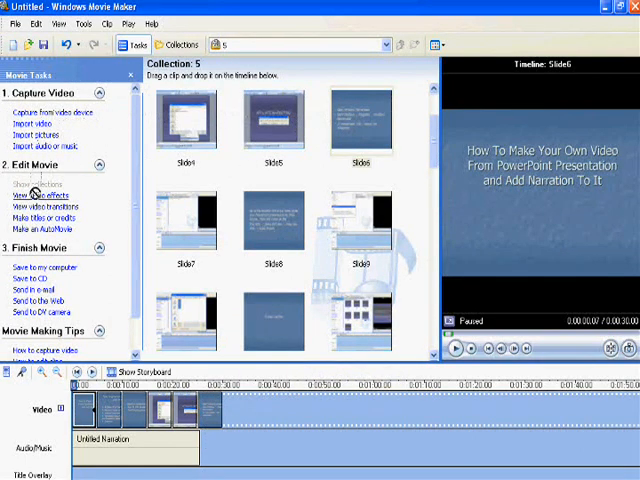
mouse_move(44, 216)
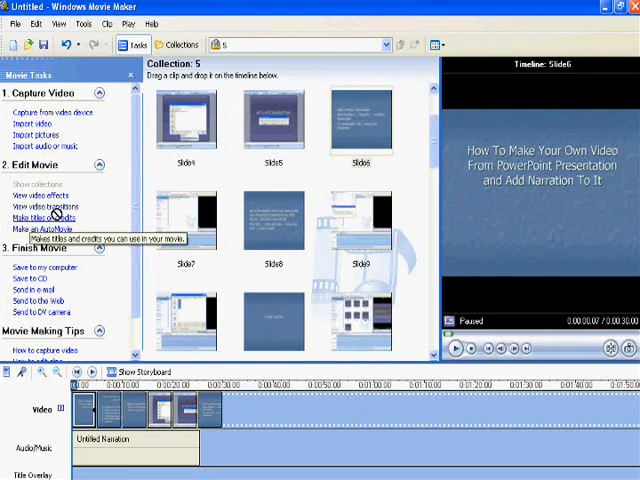
- Create end credits reading 'Thank You For Viewing' and add them to the movie
left_click(40, 216)
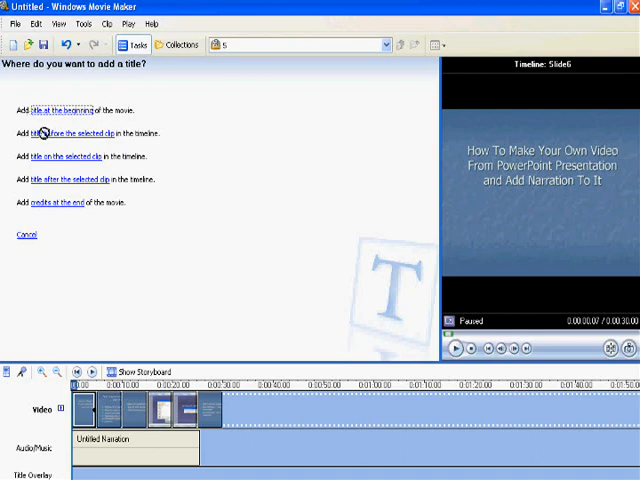
mouse_move(38, 180)
type("Thank You For")
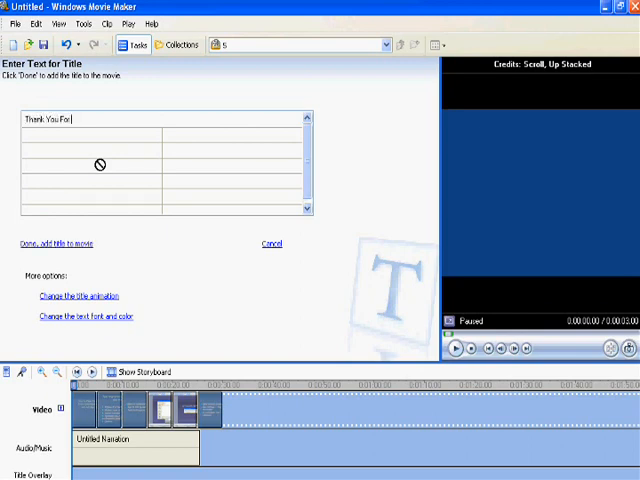
type("Viewing")
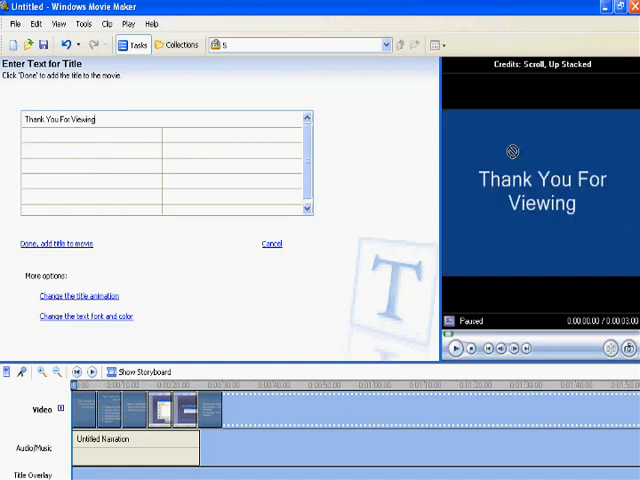
left_click(452, 348)
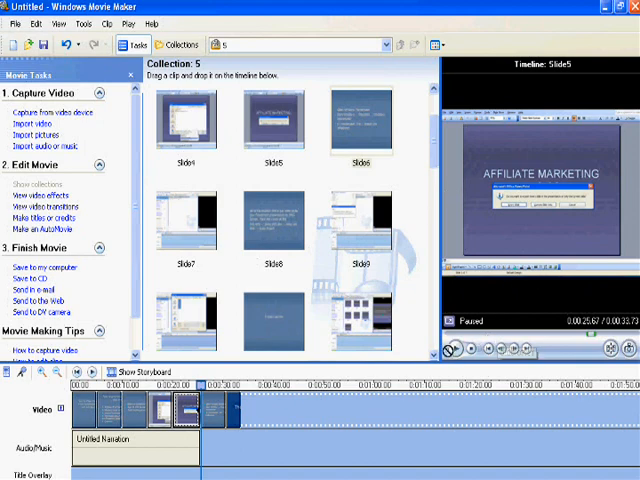
- Play the assembled movie in the preview monitor, then reach the file commands
left_click(452, 348)
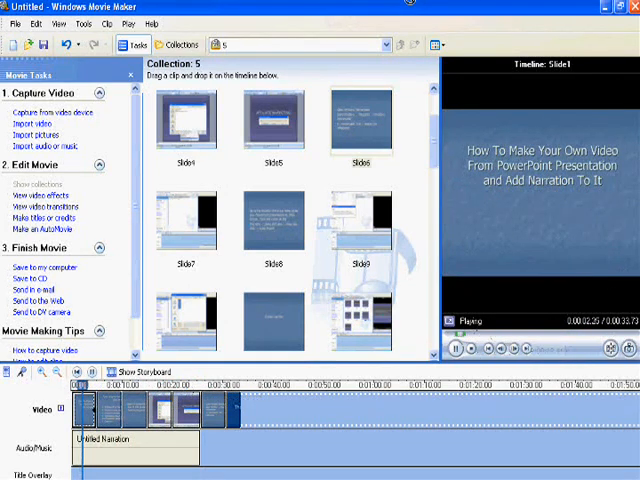
left_click(12, 24)
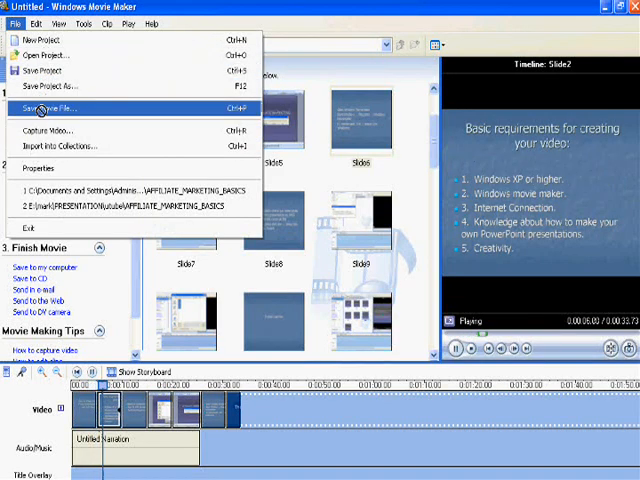
- Save Movie File to My computer, keeping the name, location and Best quality
left_click(56, 108)
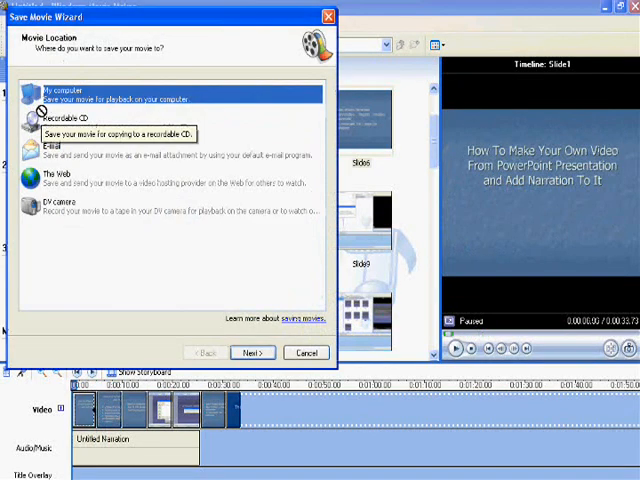
mouse_move(56, 96)
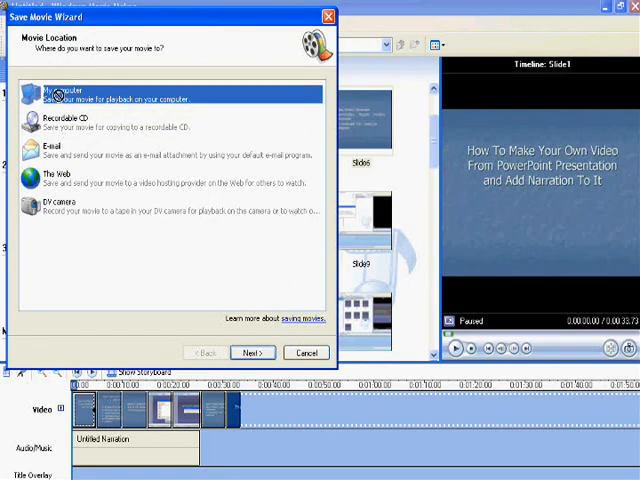
mouse_move(116, 152)
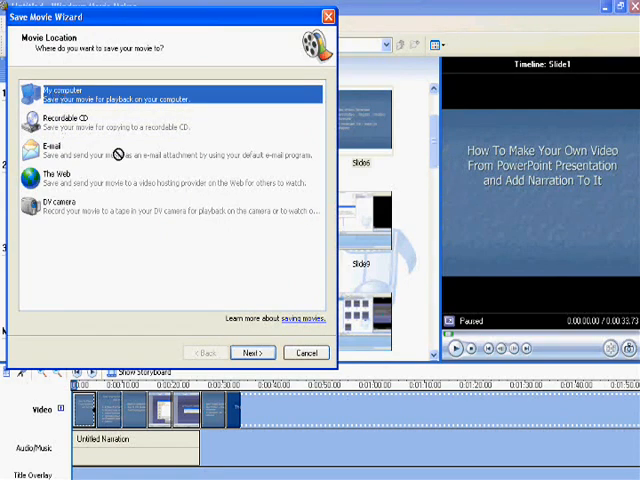
left_click(252, 352)
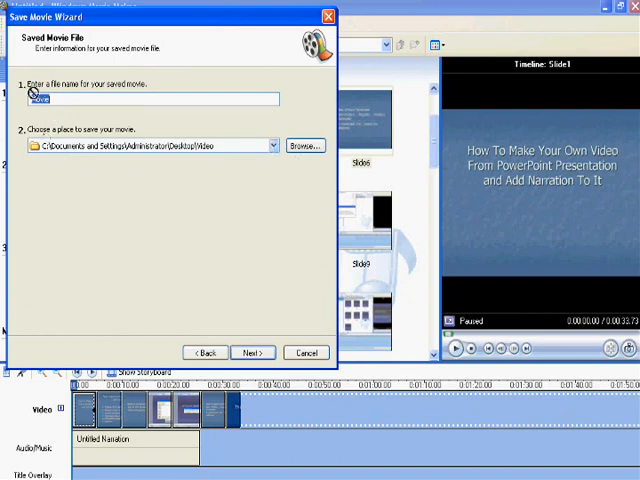
left_click(252, 352)
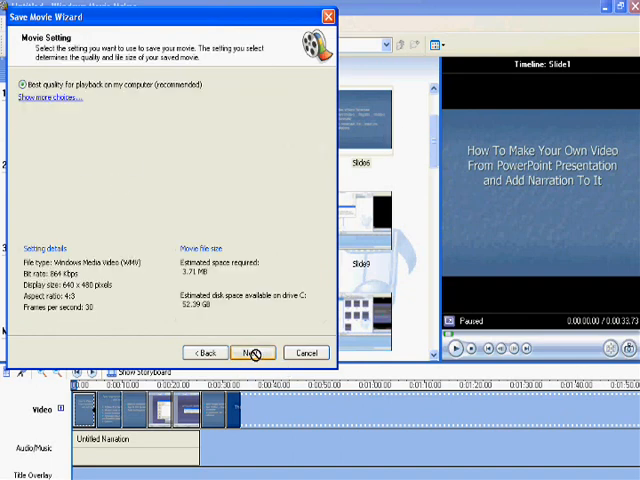
left_click(248, 352)
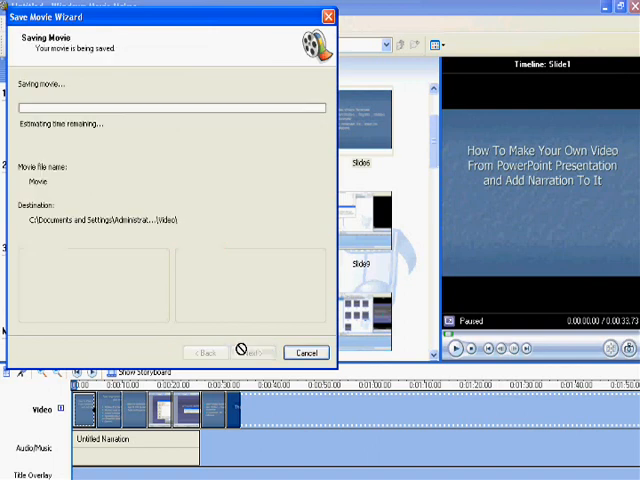